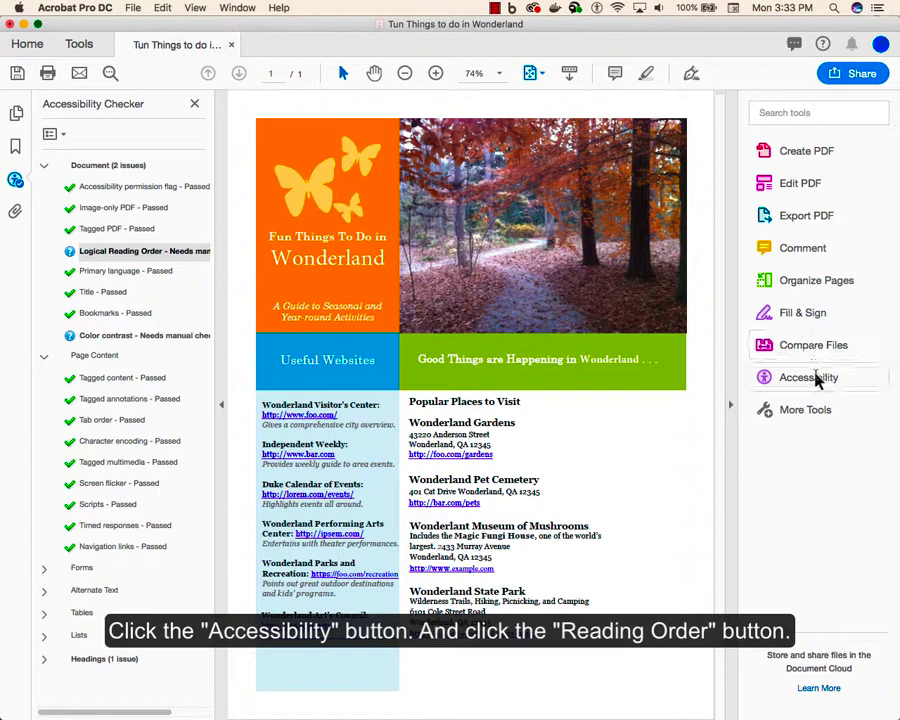
- Launch the Reading Order tool from the Accessibility tools pane
click(808, 376)
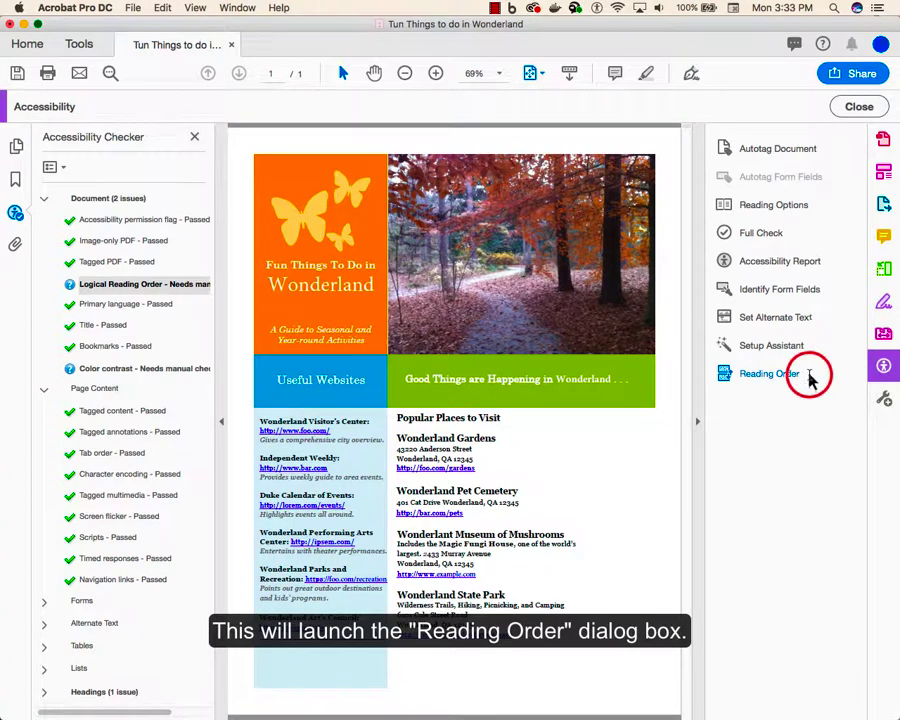
click(768, 374)
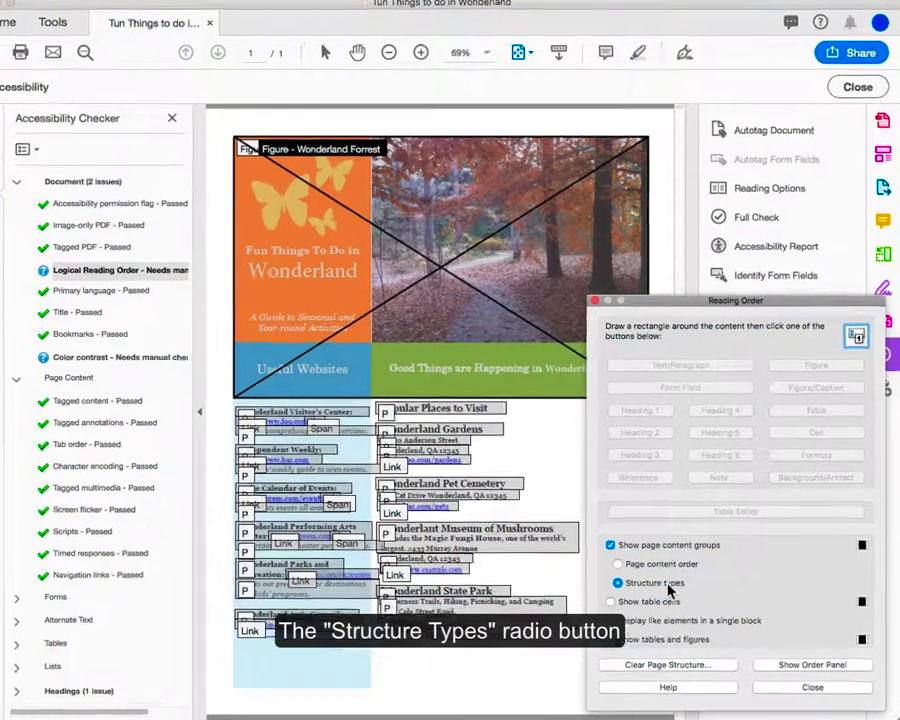
- Show Page content order numbers on the blocks and display the Order panel listing items
click(612, 582)
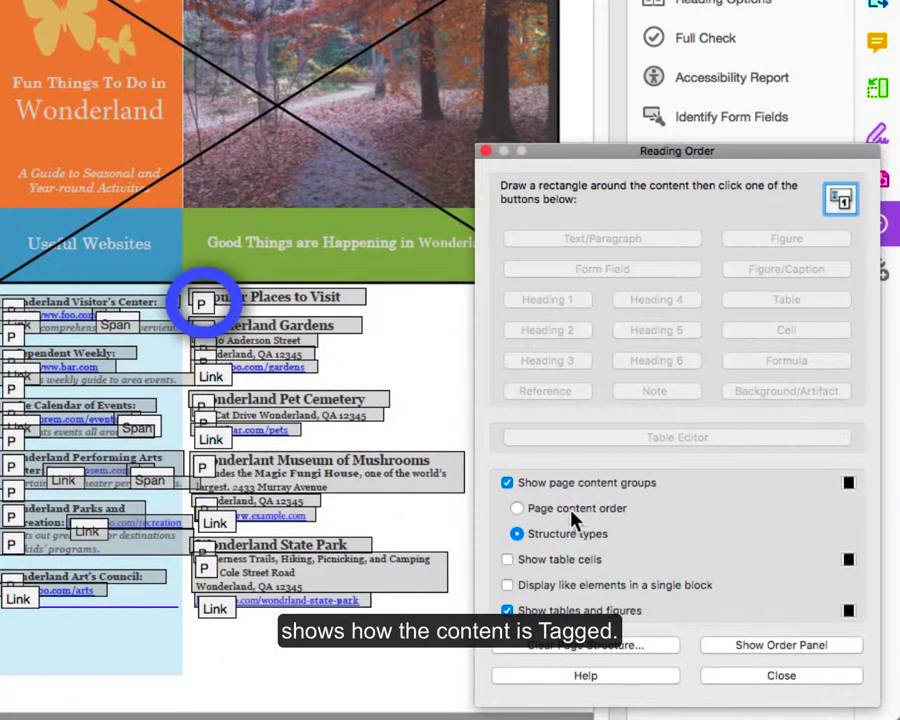
click(516, 508)
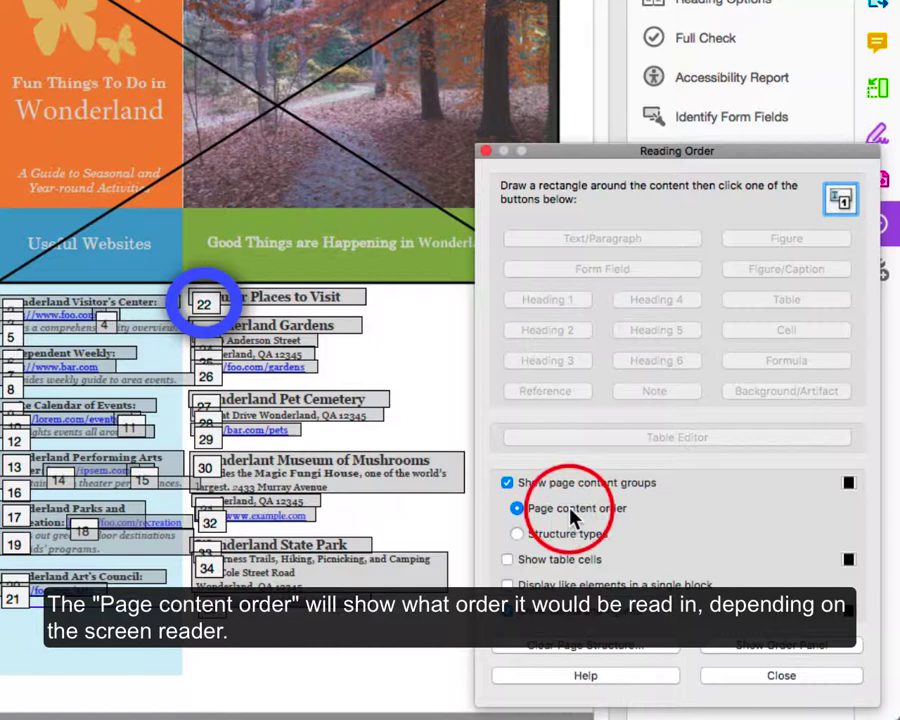
click(516, 508)
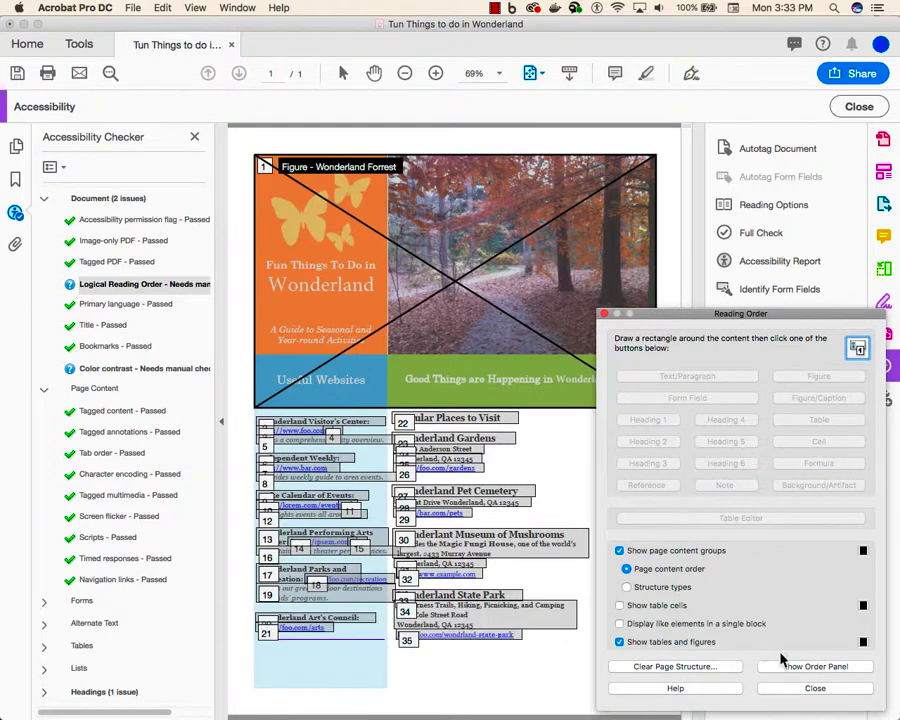
click(812, 666)
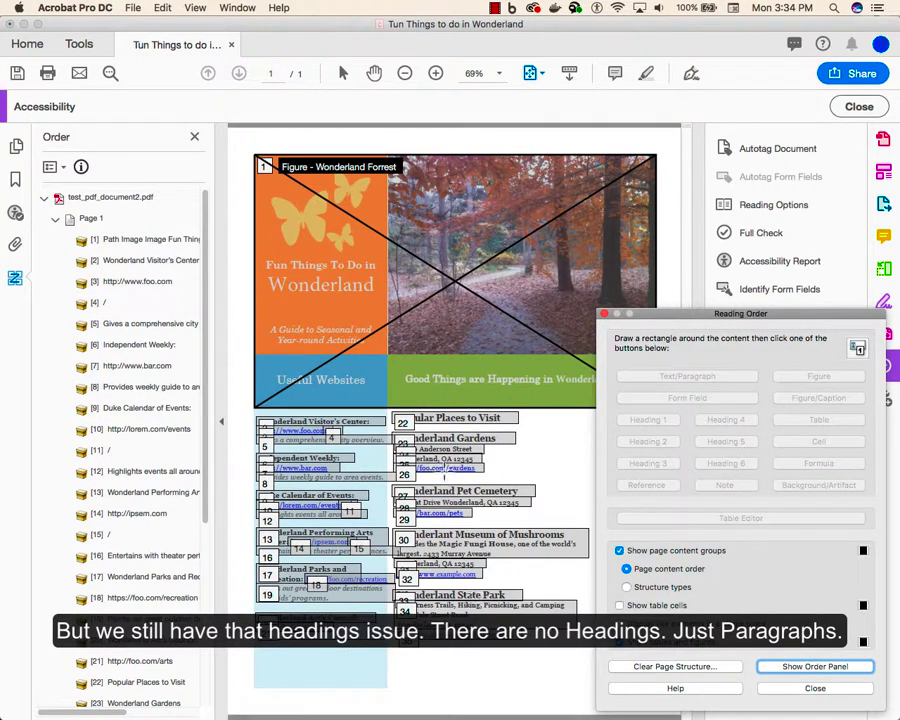
- Switch the block labels to Structure types, revealing only paragraph, link and span tags
click(628, 588)
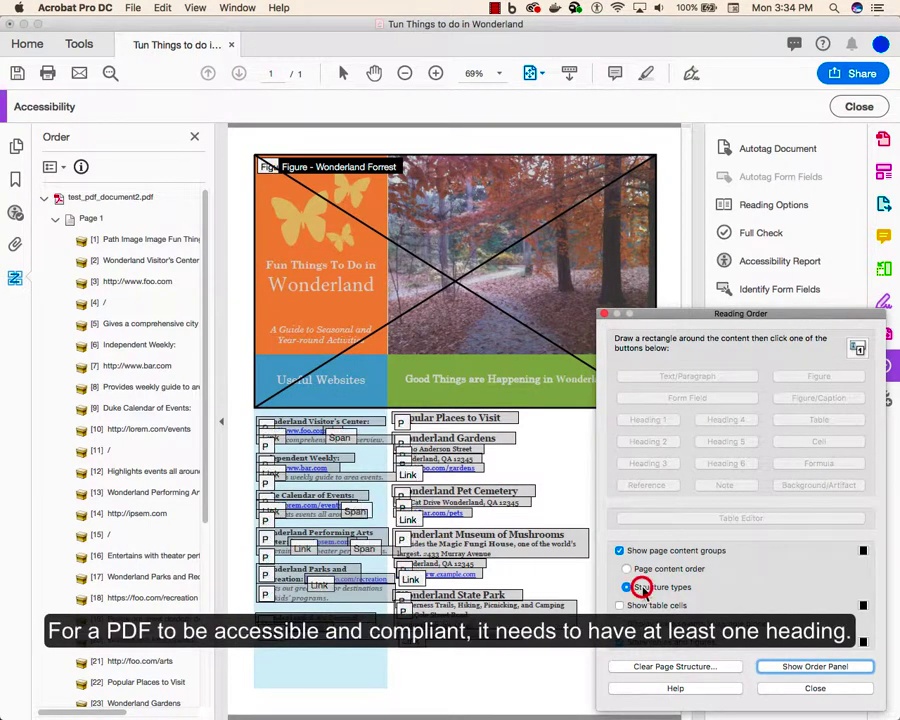
click(628, 588)
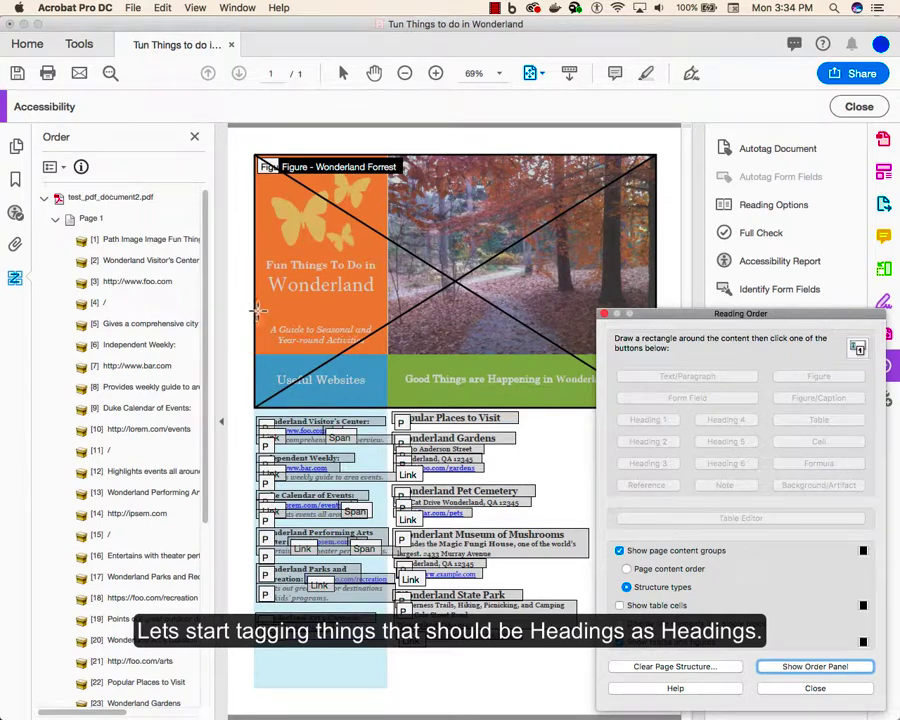
- Tag the brochure title as Heading 1 and section titles like Useful Websites as Heading 2
drag(280, 260, 378, 308)
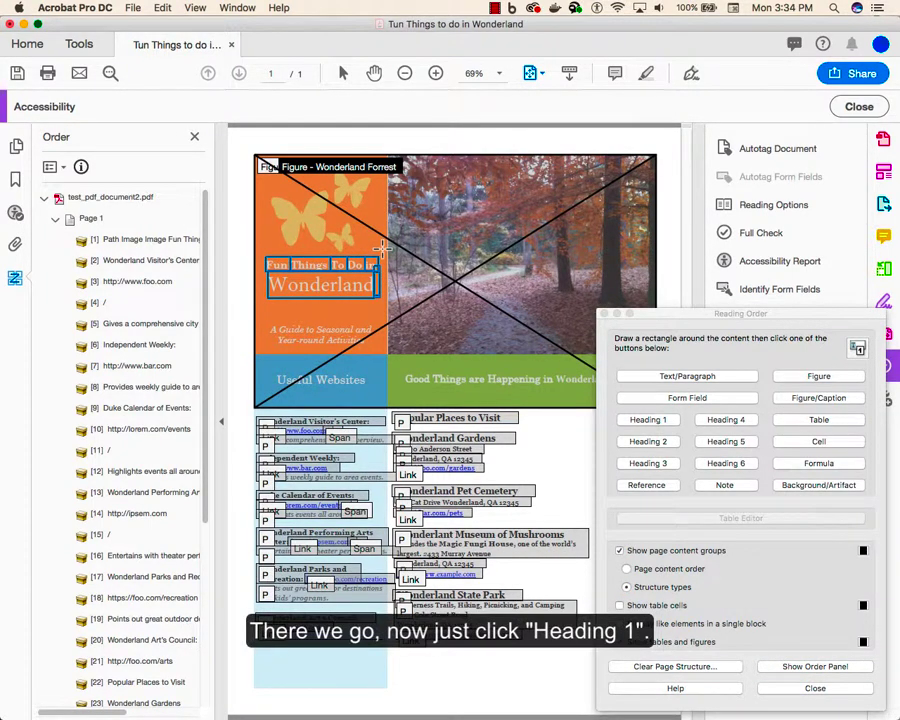
mouse_move(616, 428)
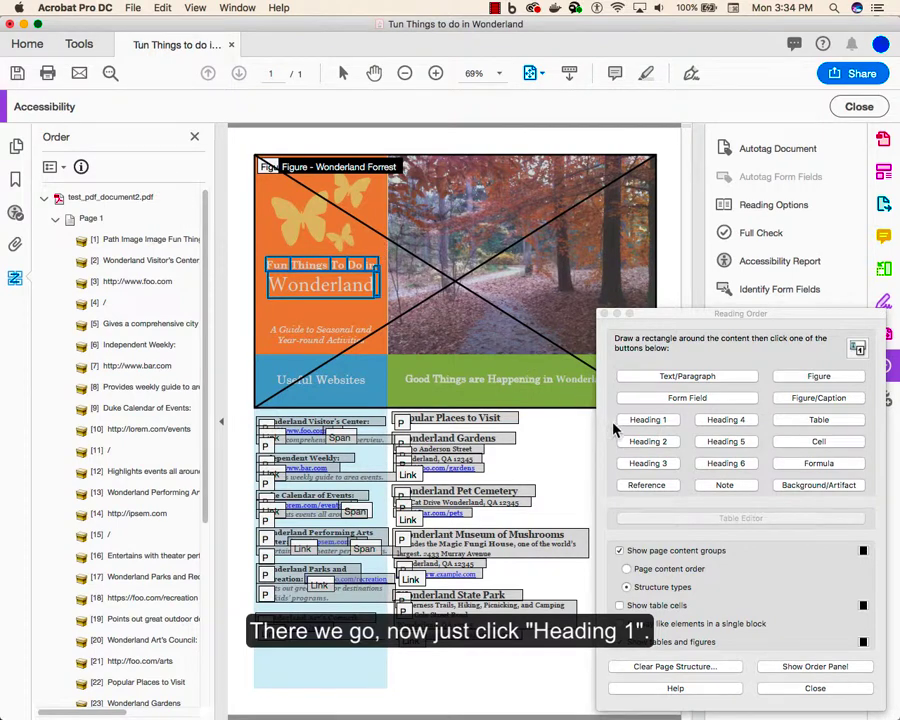
click(648, 420)
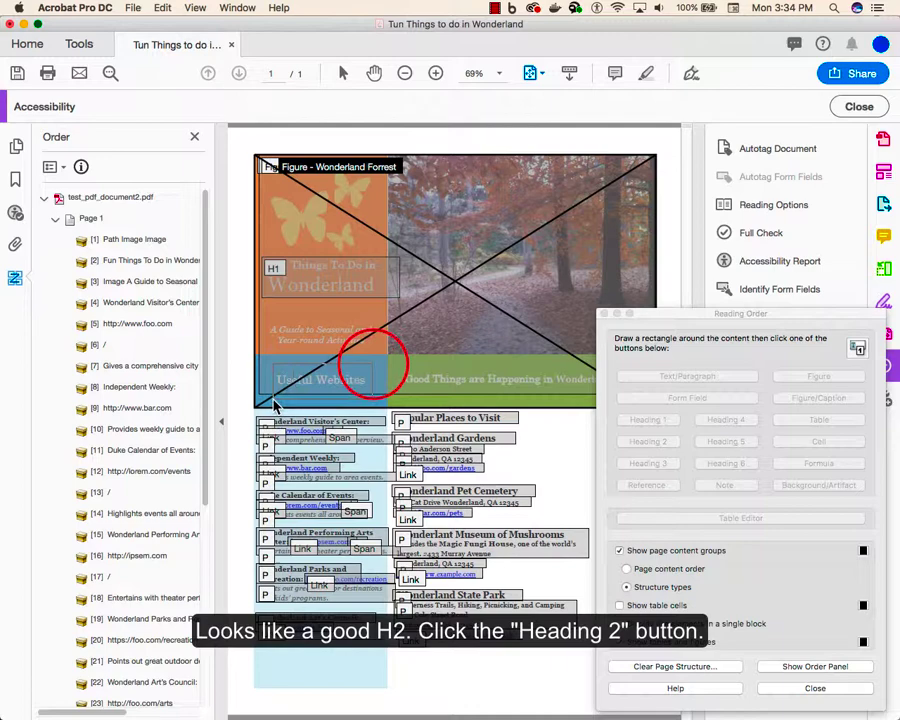
click(648, 442)
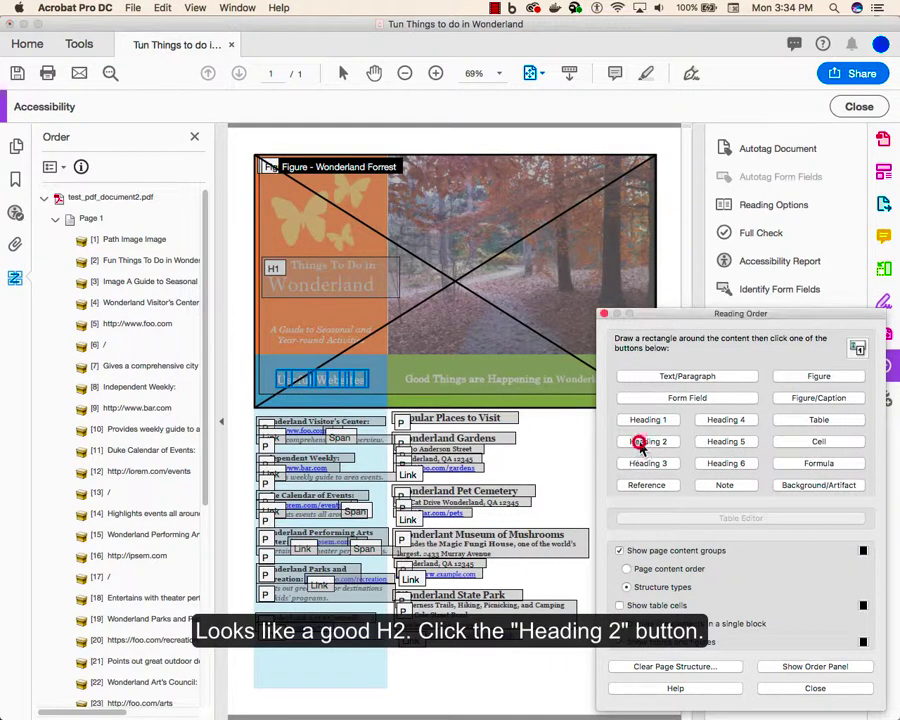
click(648, 442)
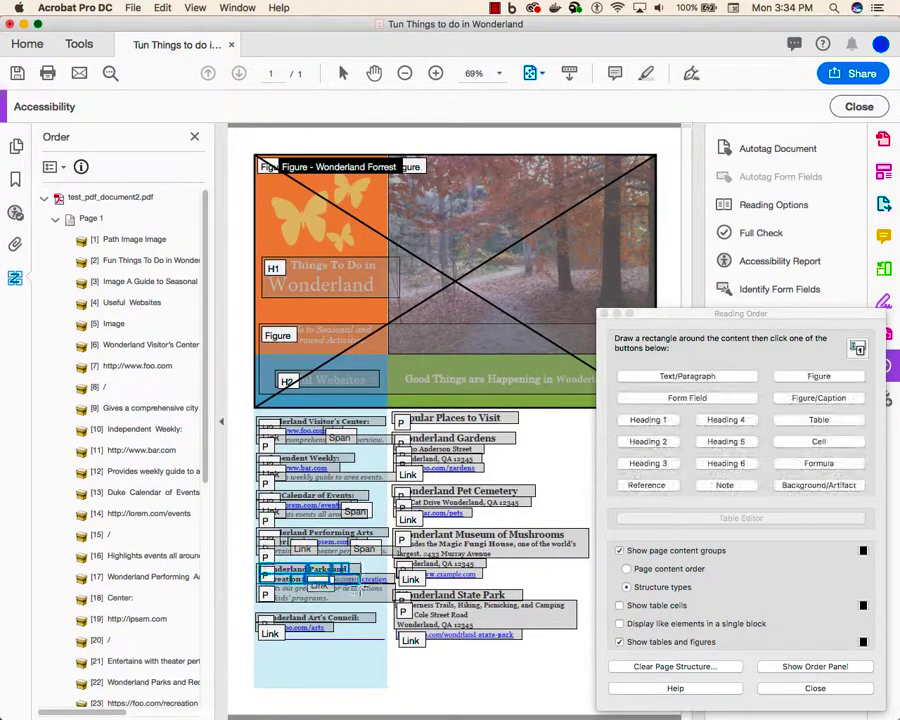
click(648, 464)
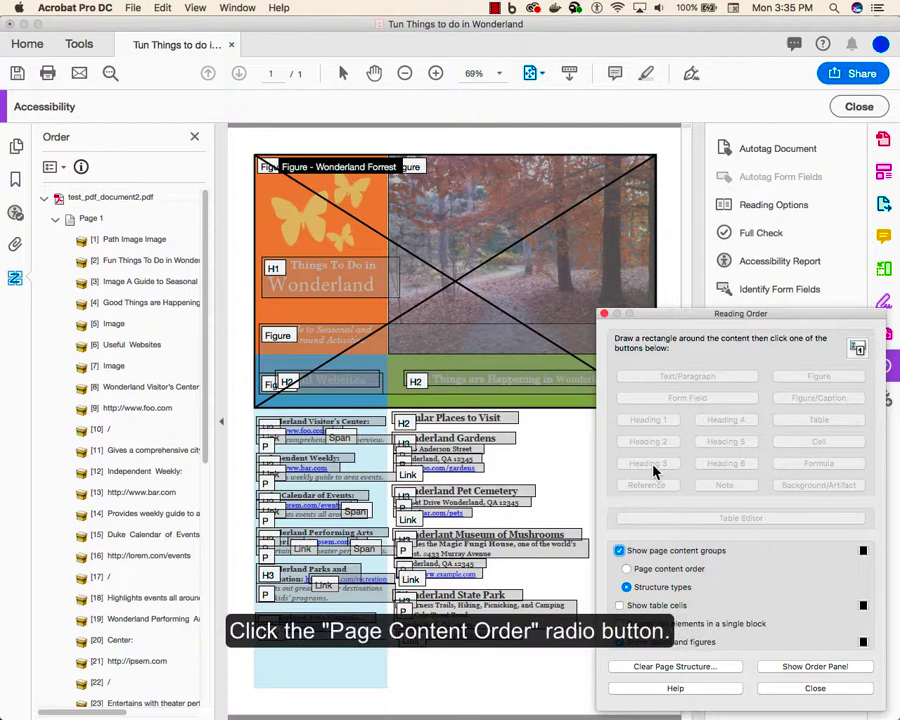
- Show Page content order again, select Useful Websites in the Order panel, and close the tool
click(628, 568)
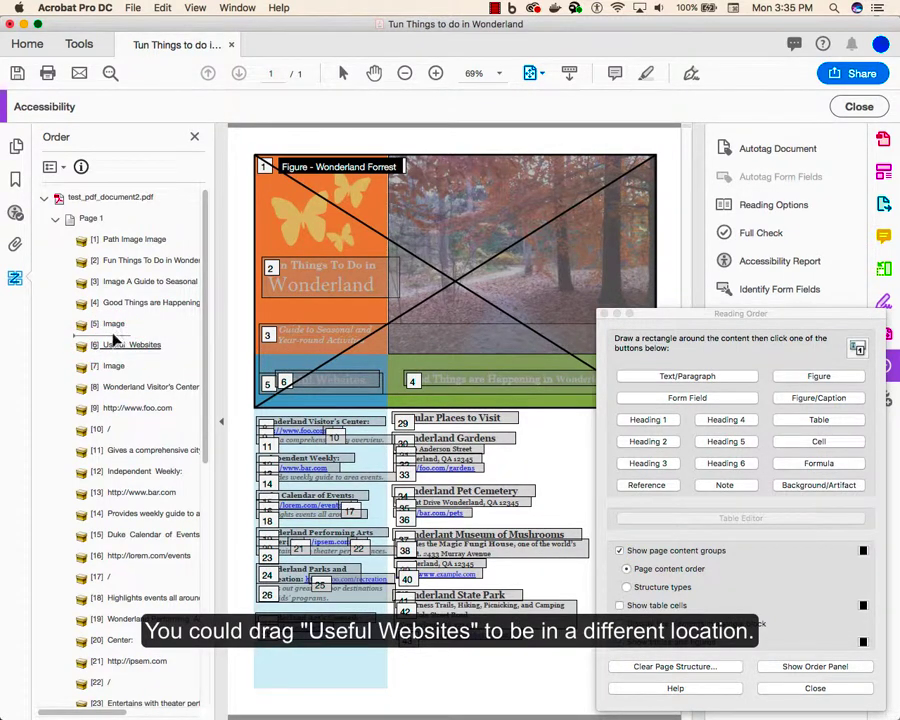
click(132, 344)
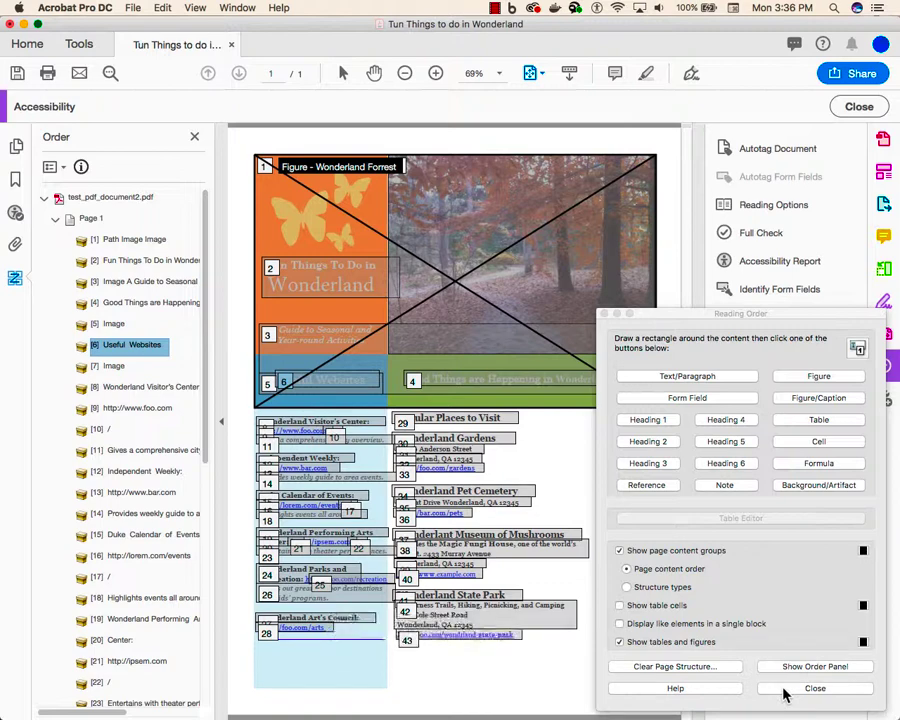
click(816, 688)
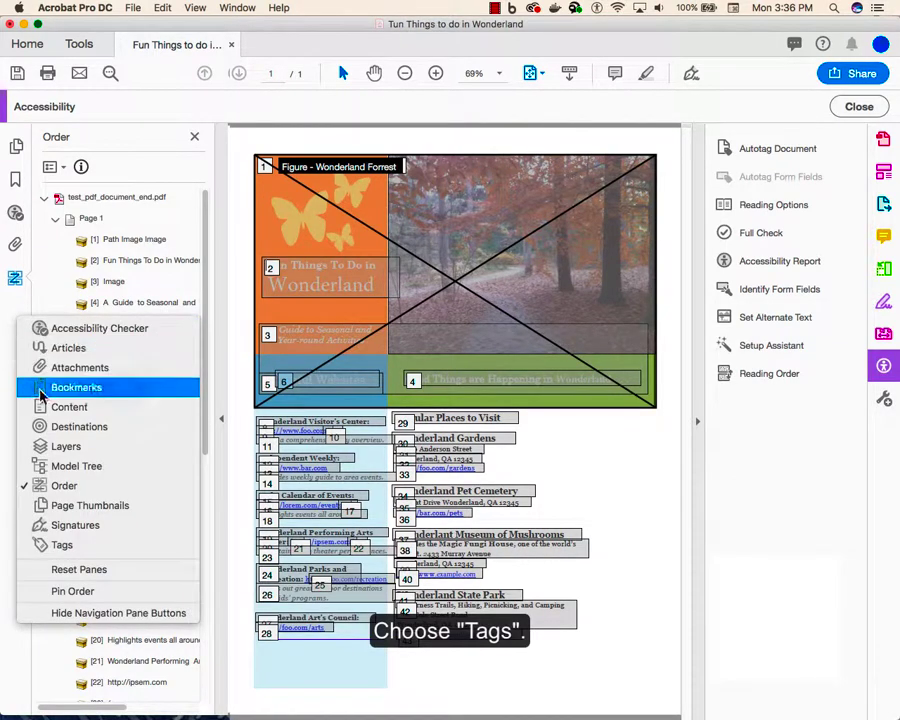
- In the Tags panel, move the guide subtitle <P> tag to follow the <H1> title
click(62, 544)
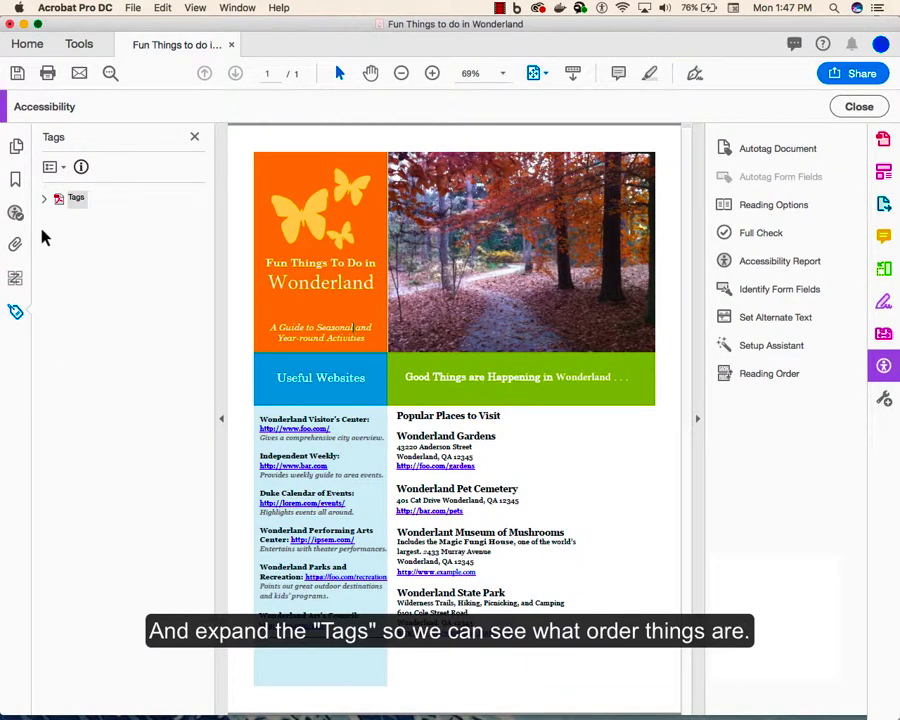
click(44, 198)
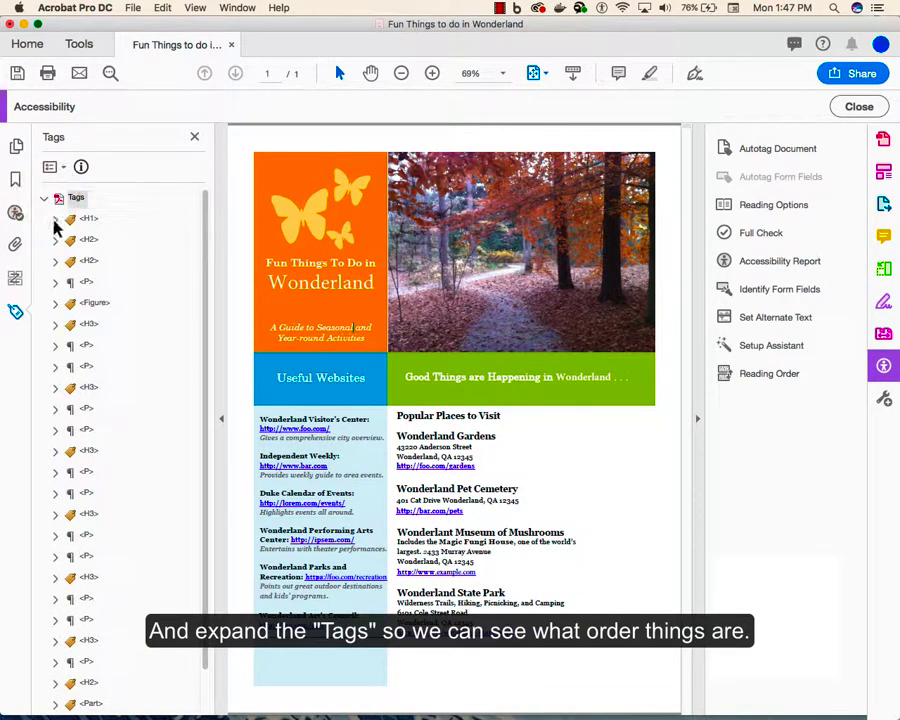
click(56, 218)
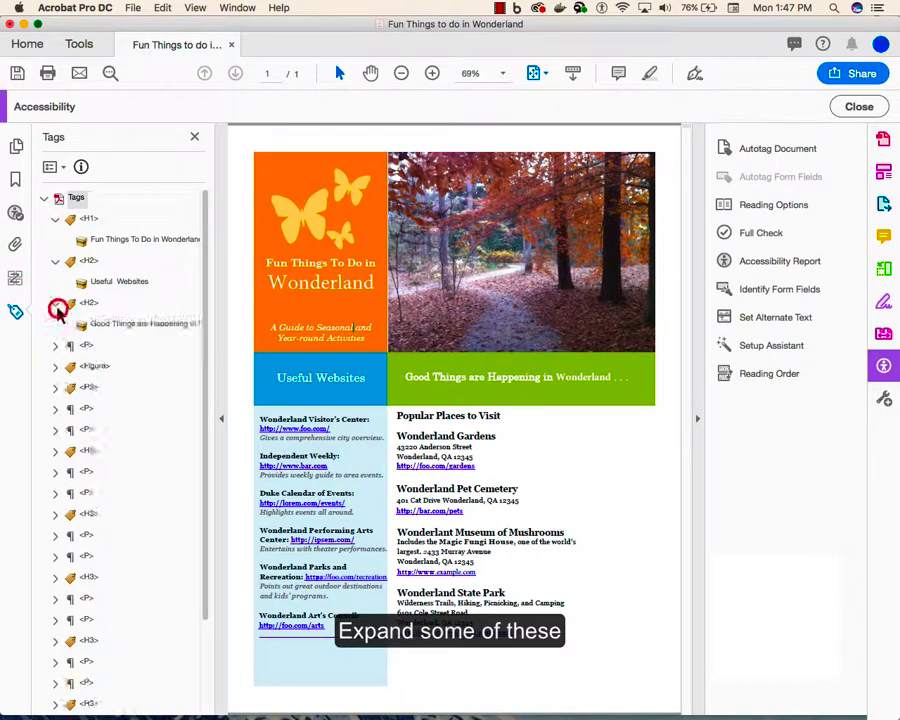
click(56, 302)
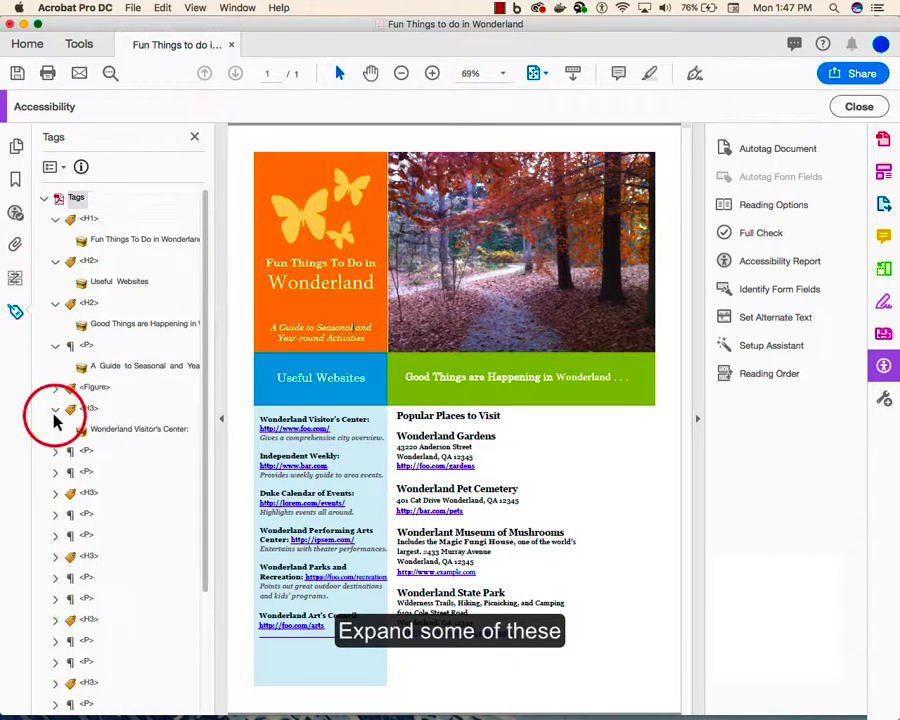
click(56, 408)
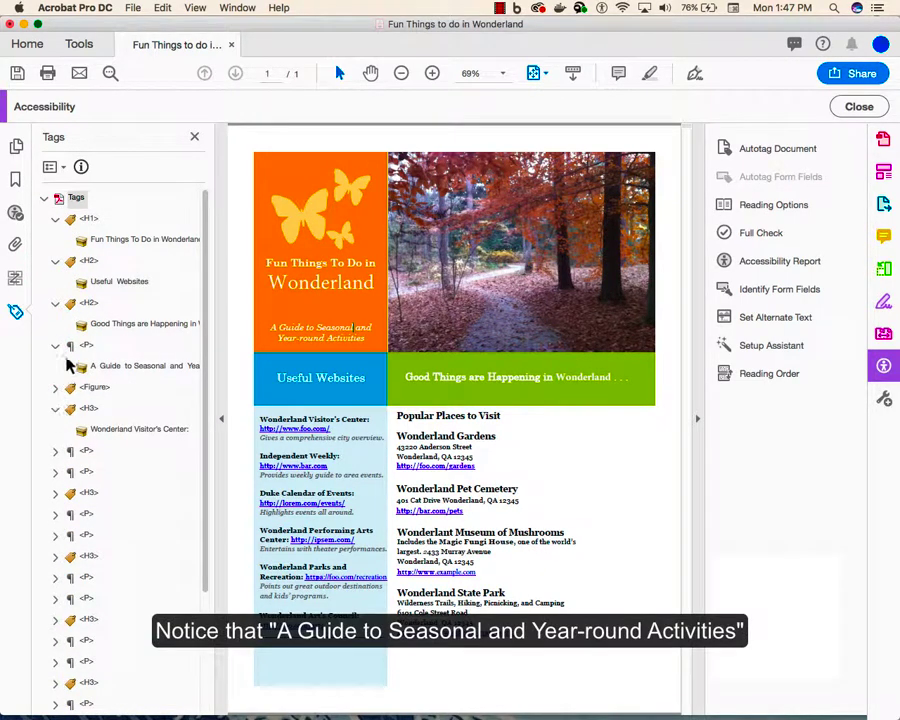
click(140, 368)
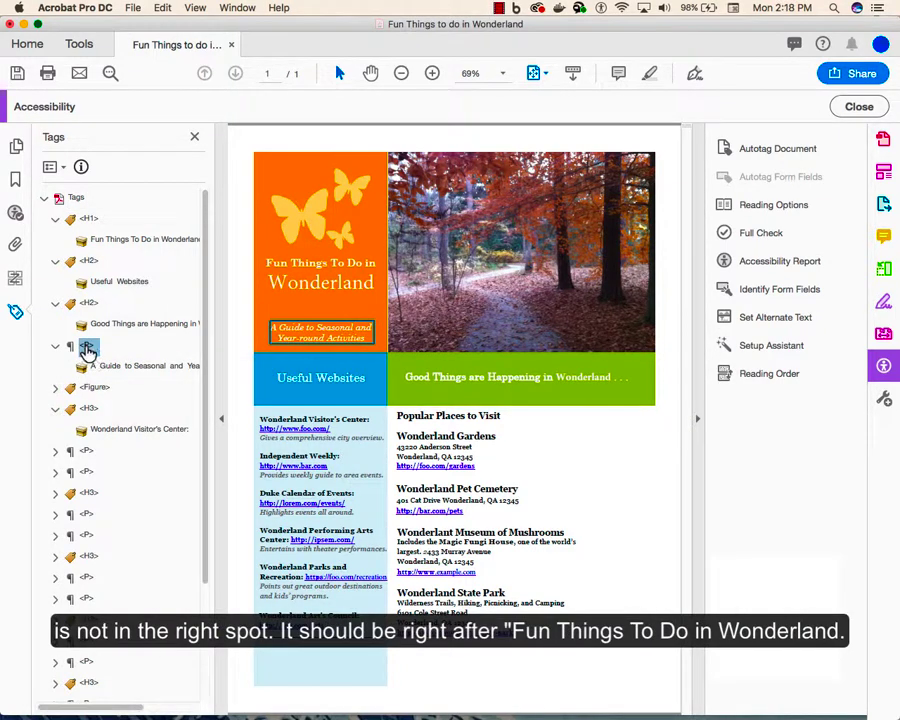
click(88, 344)
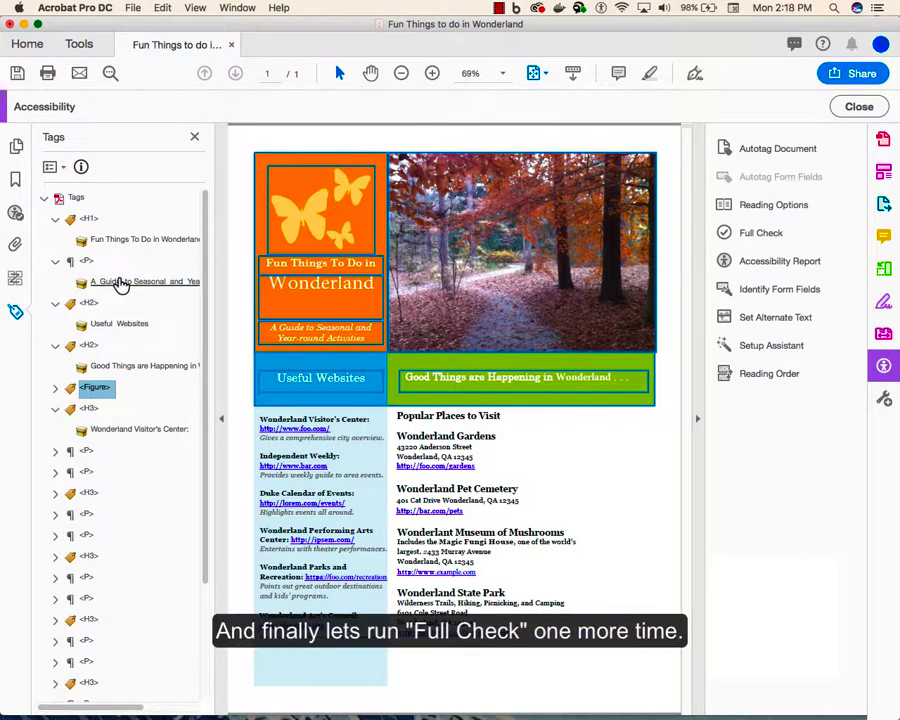
- Start a Full Check from the Accessibility Checker with default options
click(768, 374)
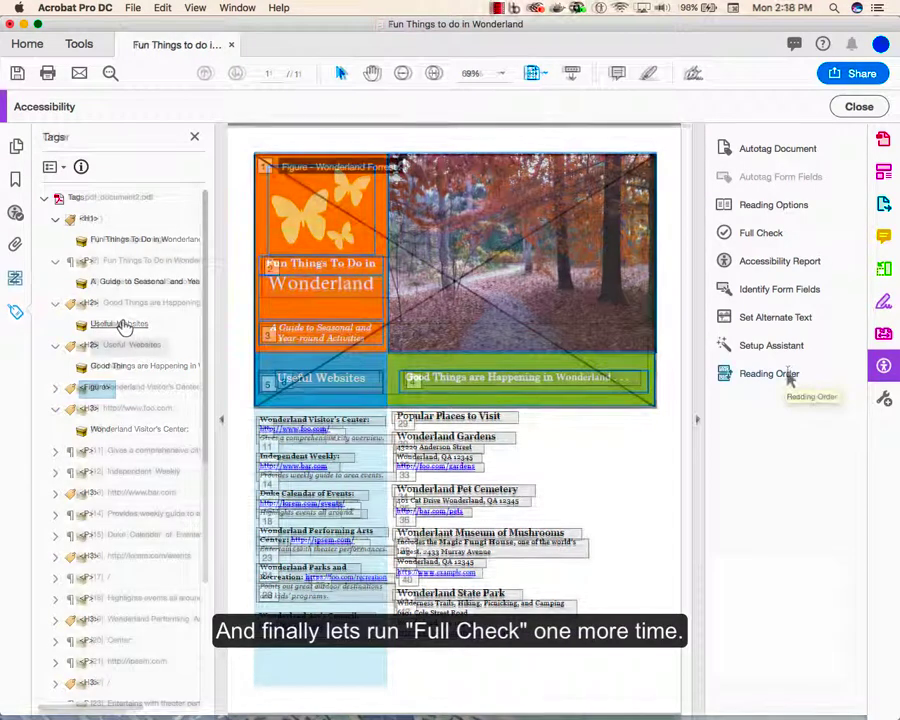
click(760, 232)
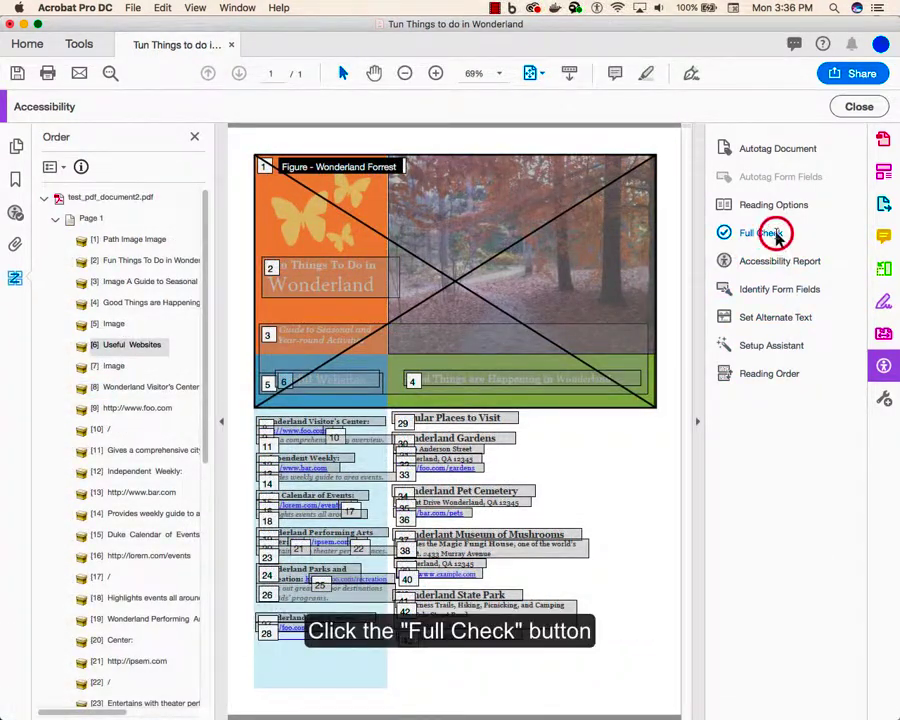
click(760, 232)
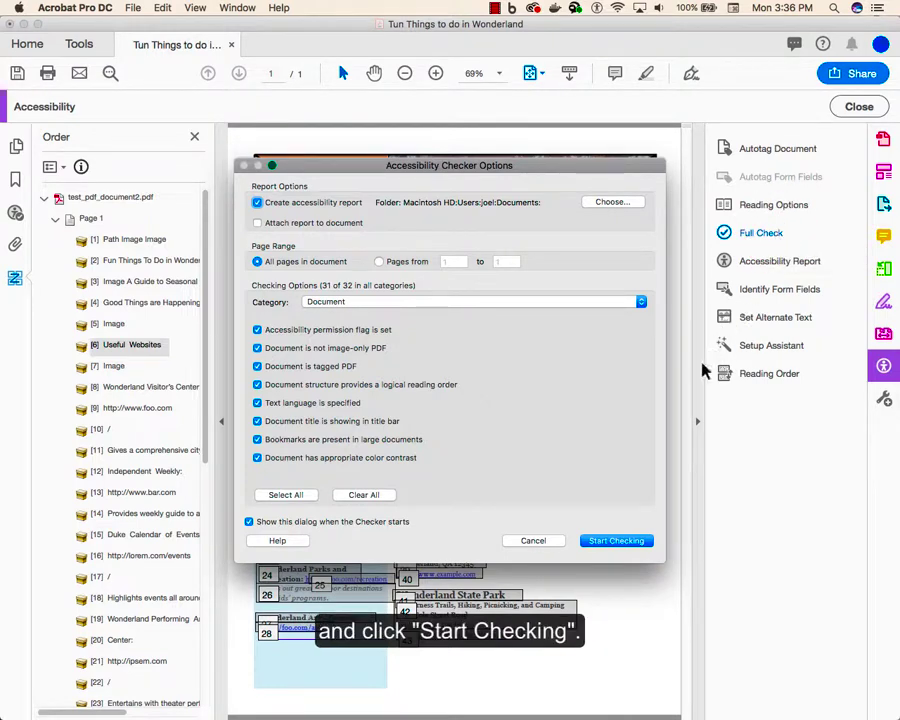
click(616, 540)
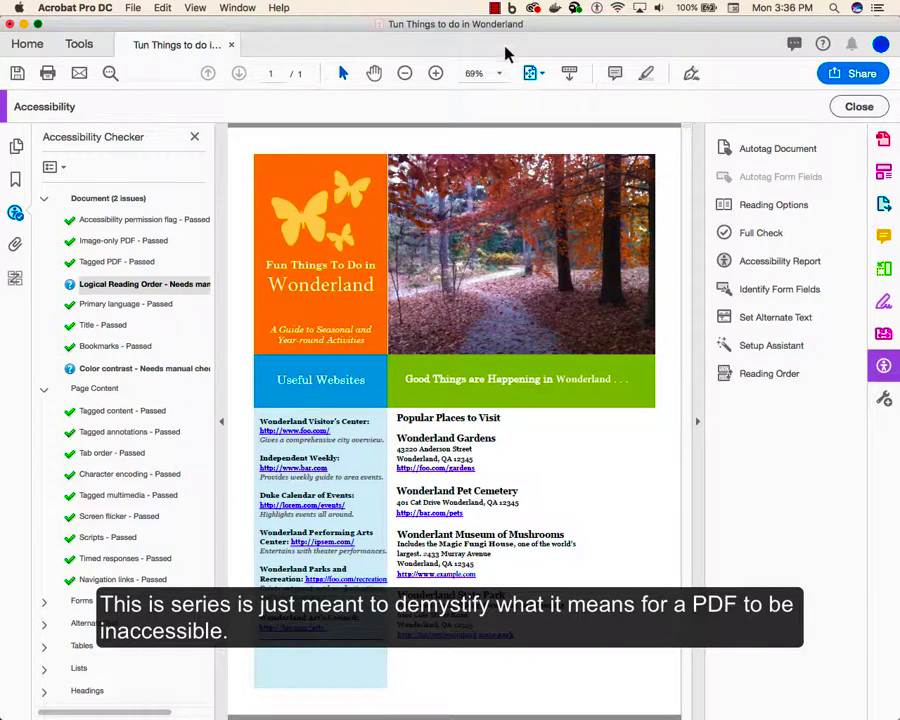
- Review the checker results showing only reading order and colour contrast needing manual checks
click(490, 8)
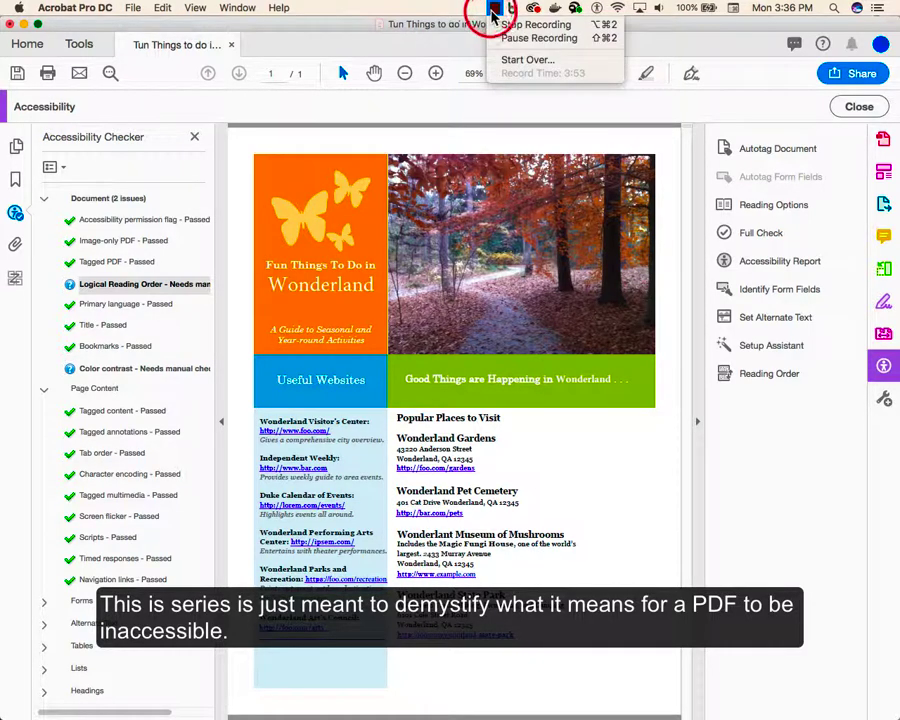